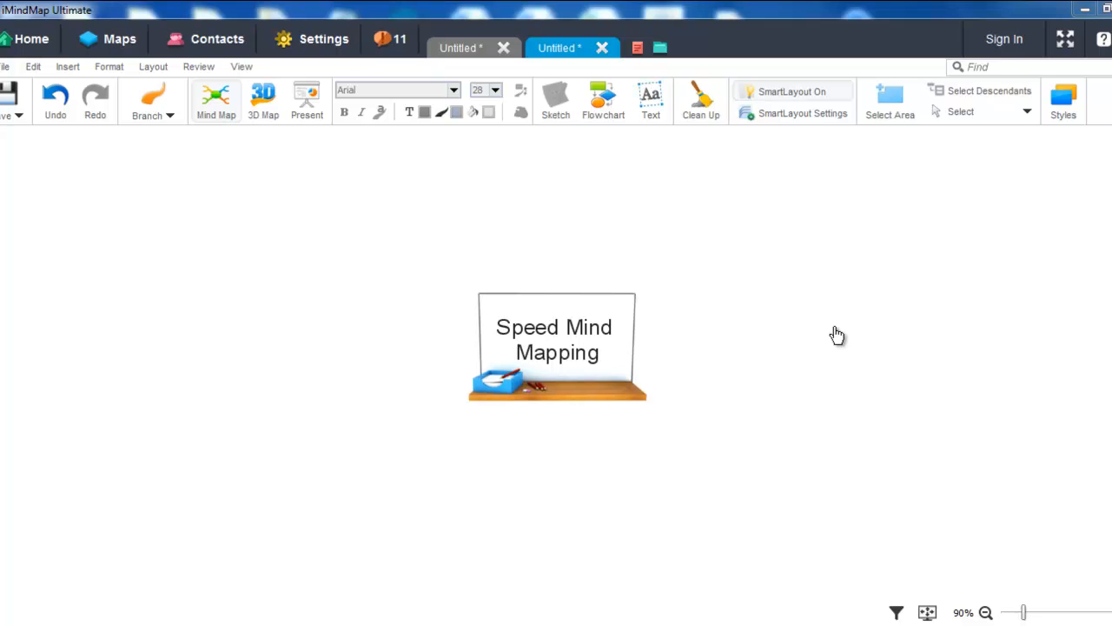
- Select the Speed Mind Mapping central idea to start a branch to its right
left_click(557, 339)
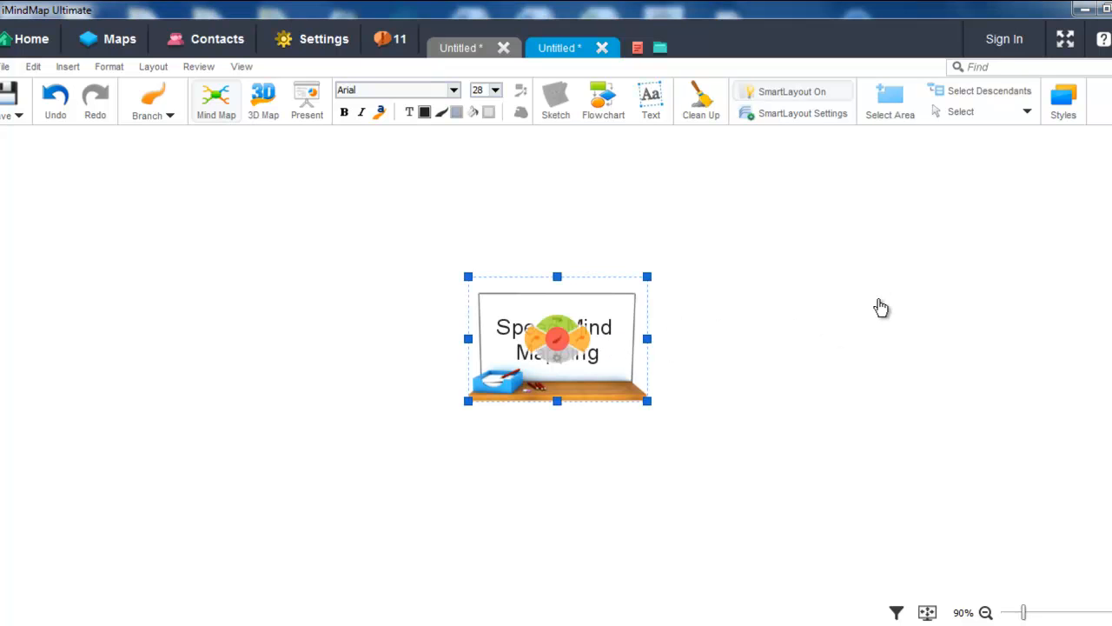
mouse_move(855, 327)
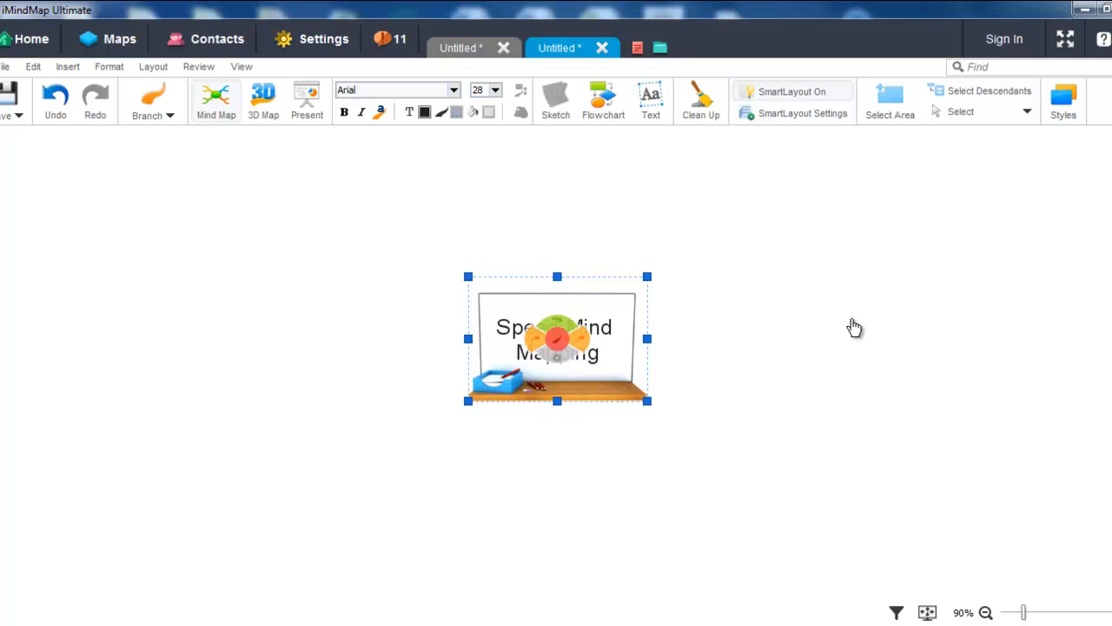
mouse_move(843, 299)
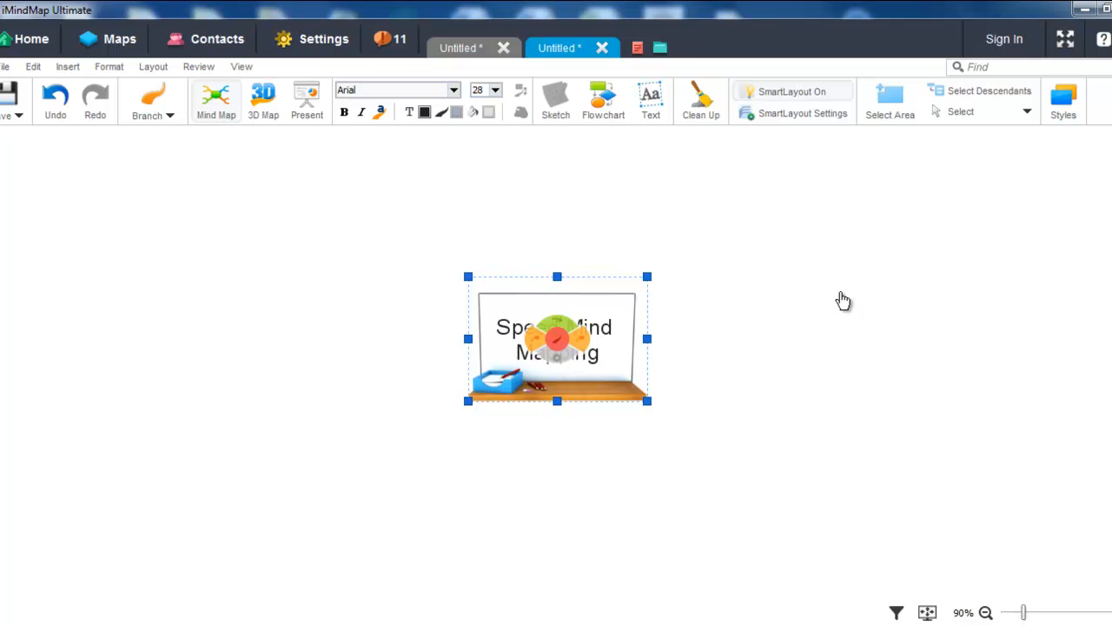
mouse_move(868, 320)
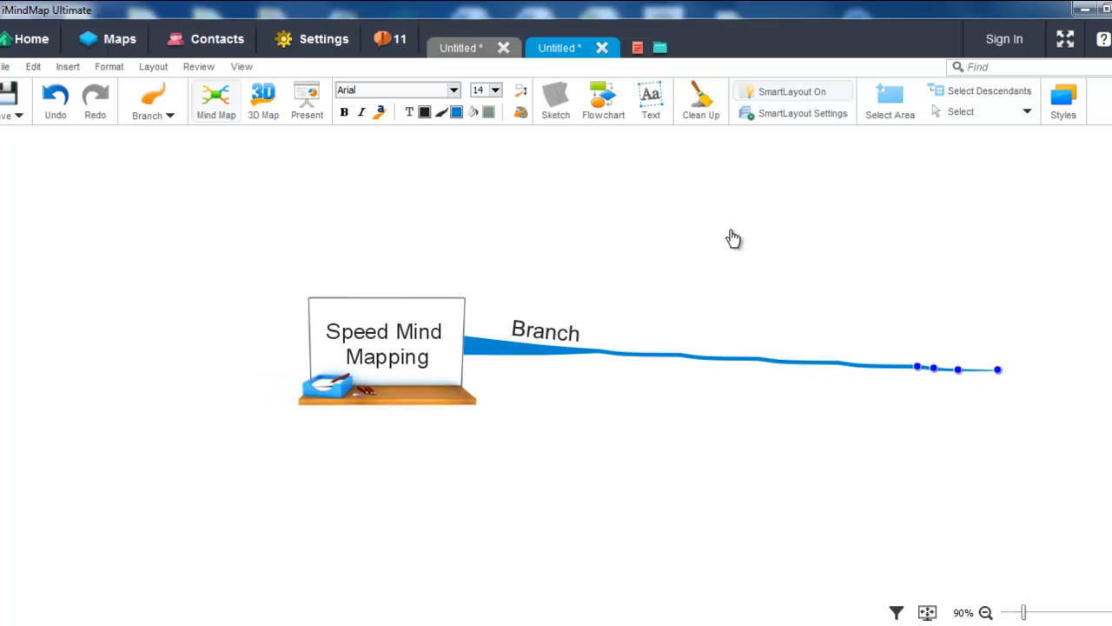
mouse_move(490, 393)
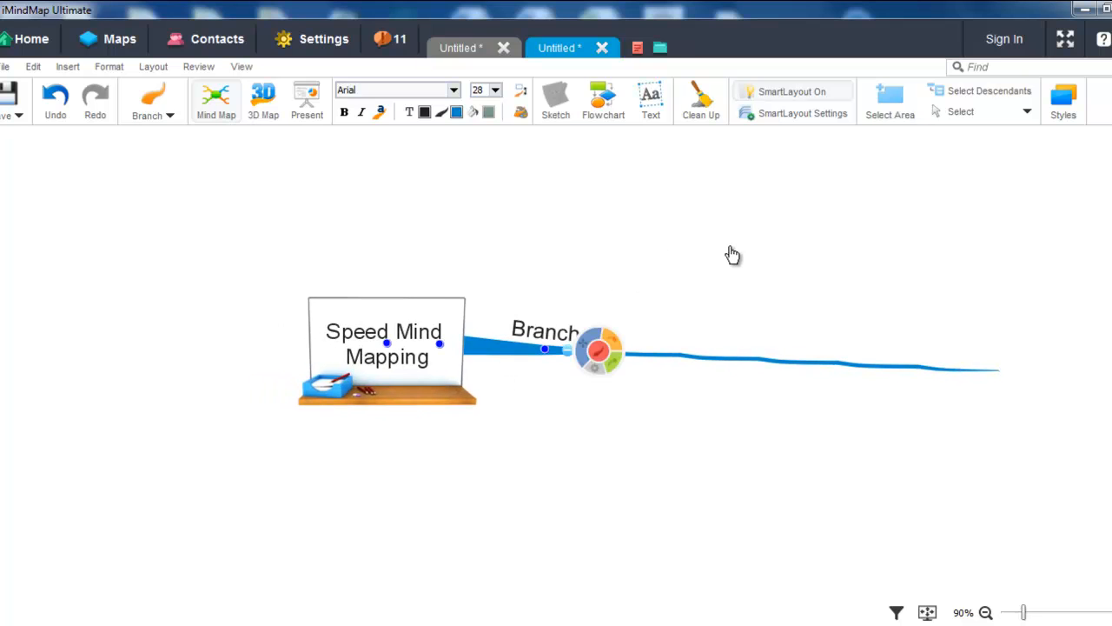
mouse_move(709, 264)
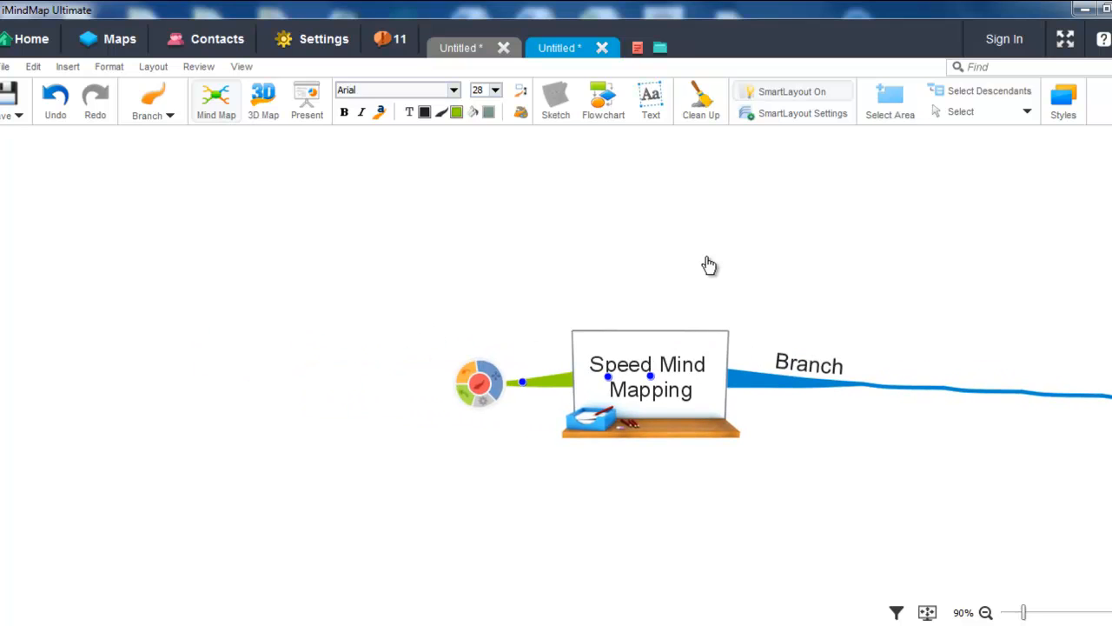
mouse_move(508, 412)
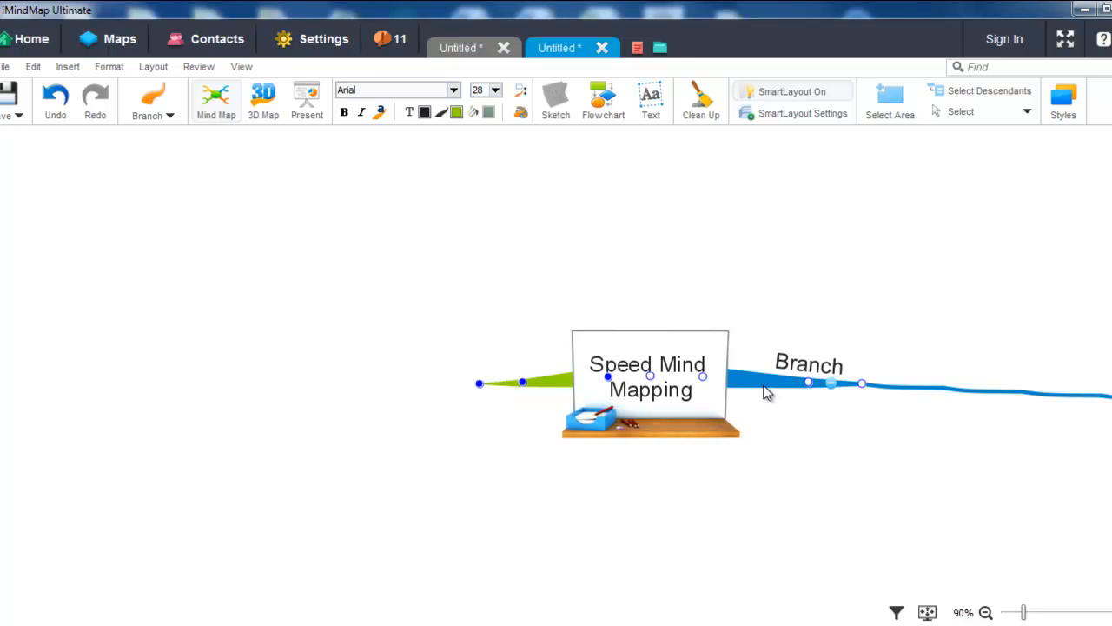
- Edit the green branch's default label so it reads 'Branch 1'
double_click(808, 363)
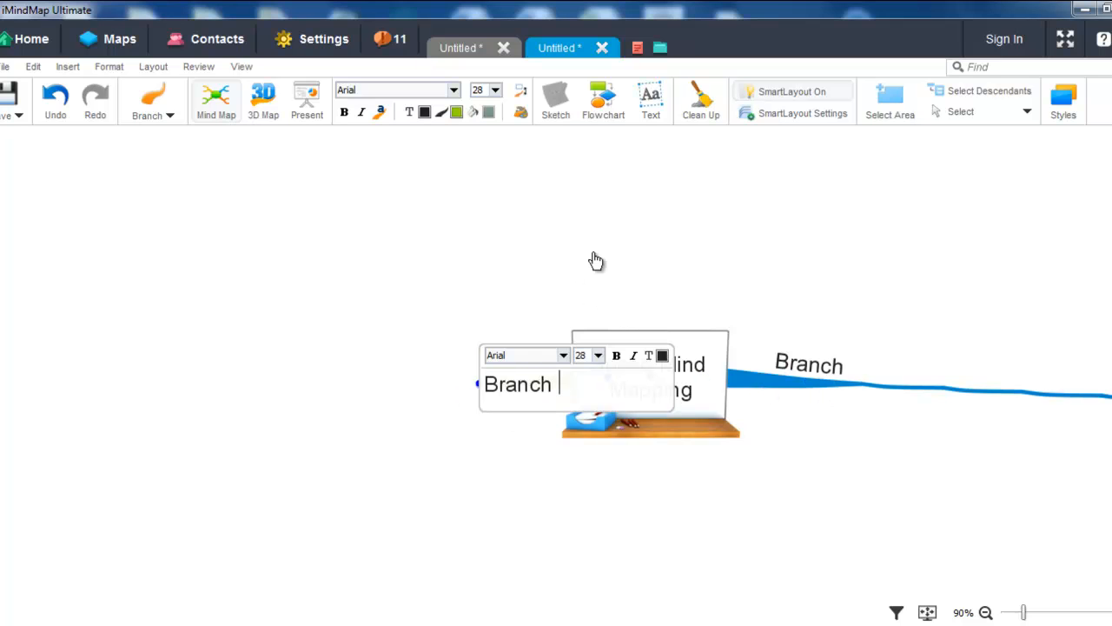
type("1")
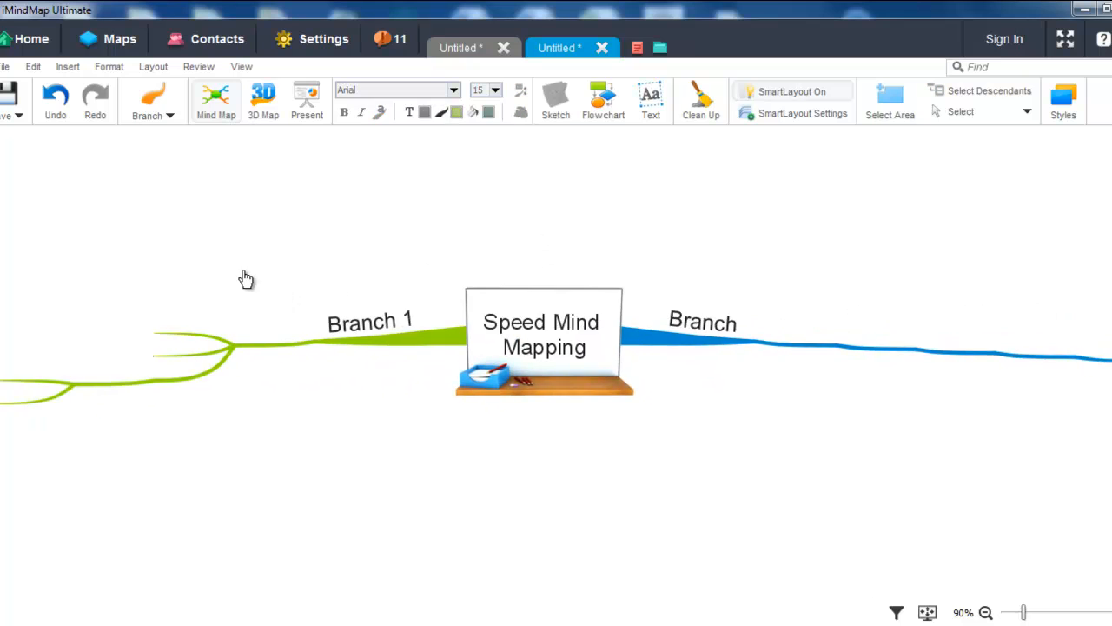
mouse_move(409, 542)
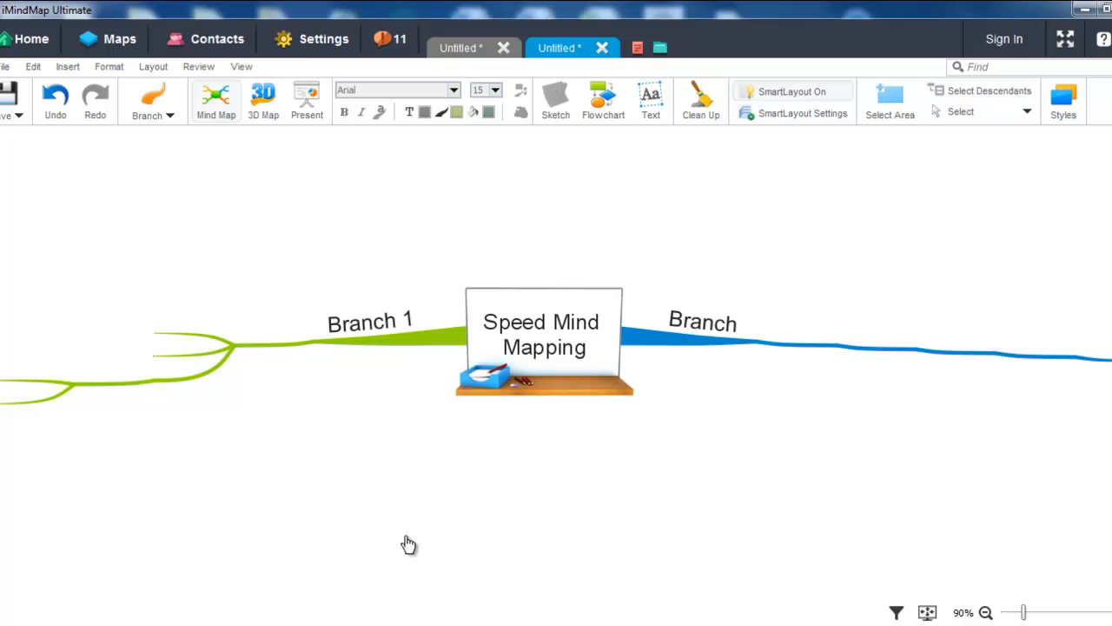
mouse_move(393, 539)
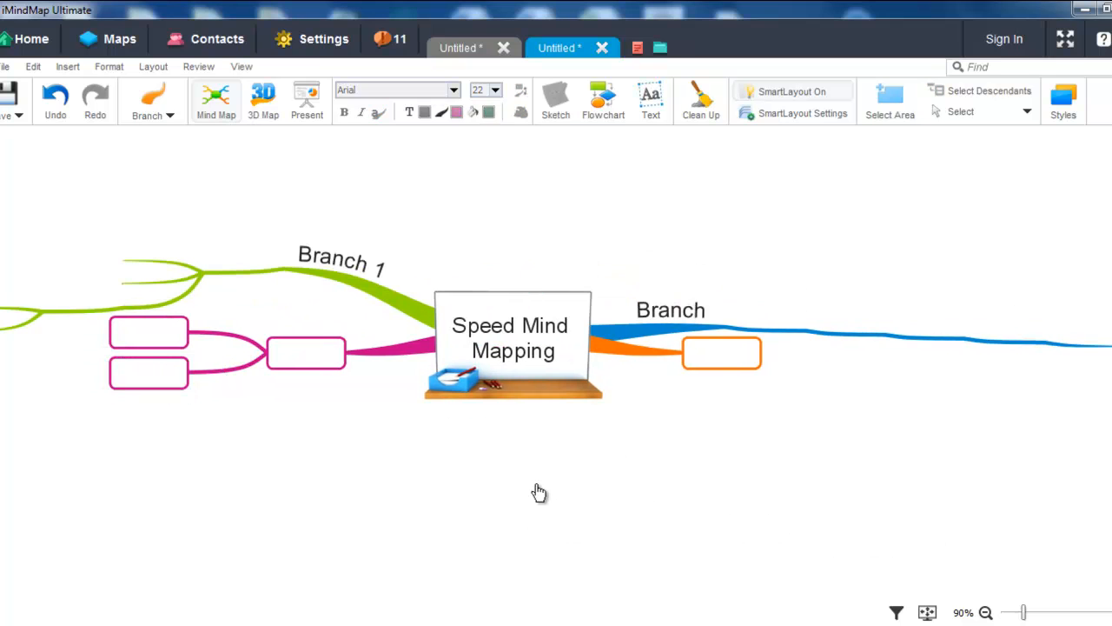
mouse_move(546, 481)
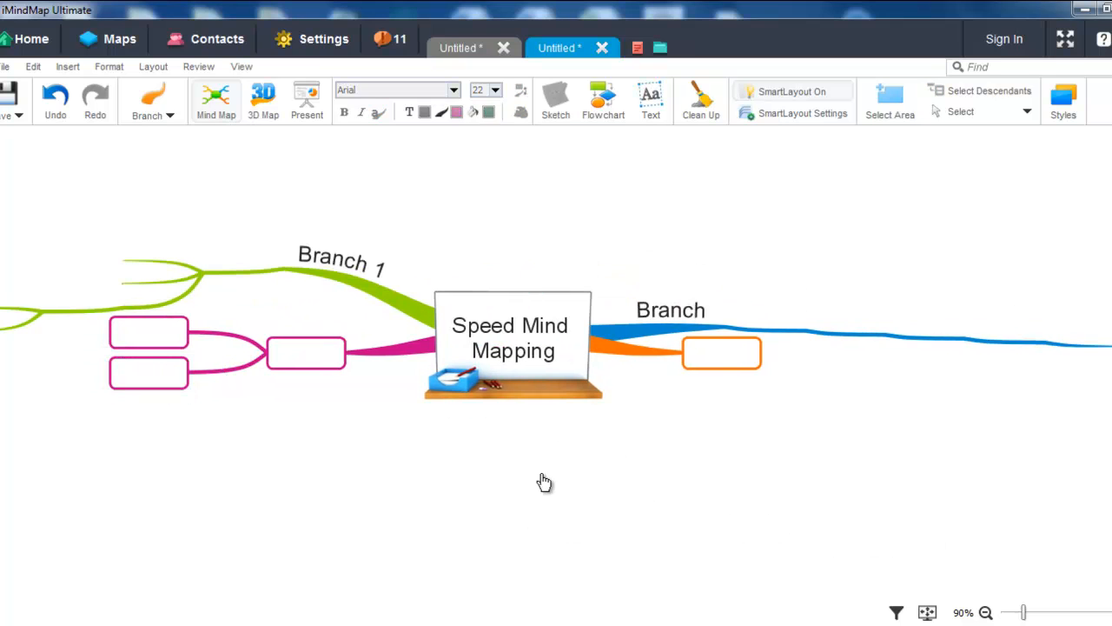
mouse_move(695, 398)
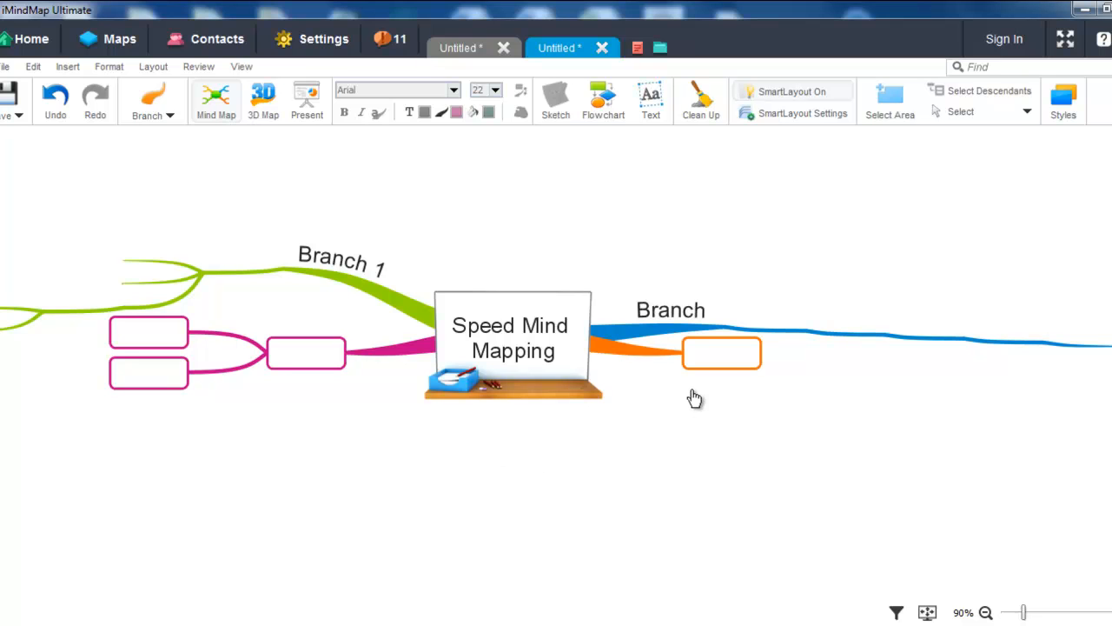
- Delete the right-hand Branch together with its orange box branch
left_click(721, 351)
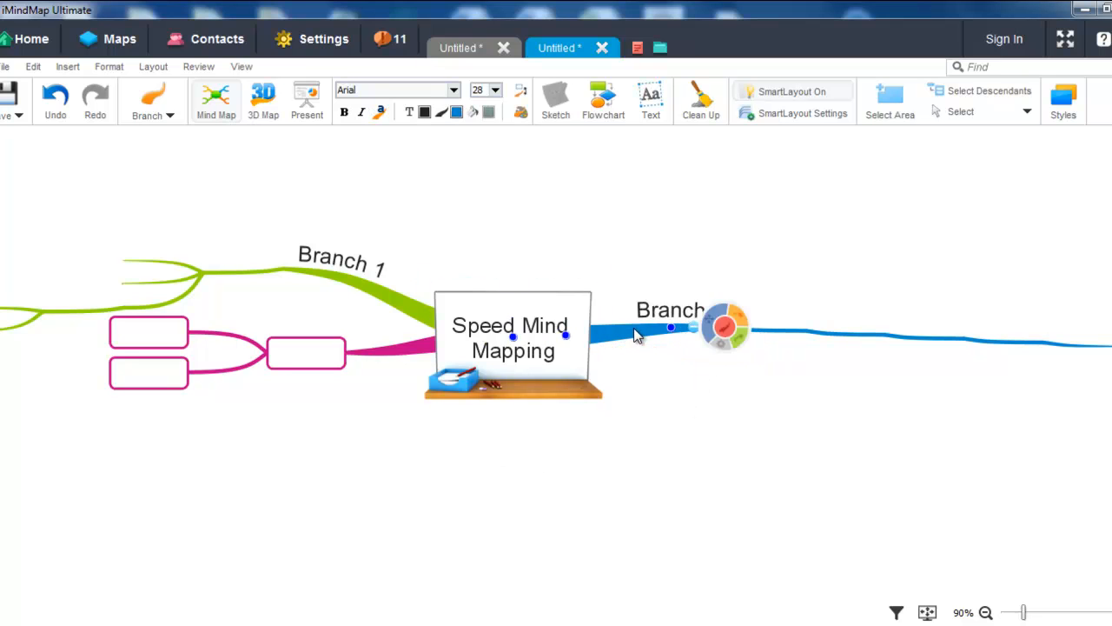
left_click(704, 363)
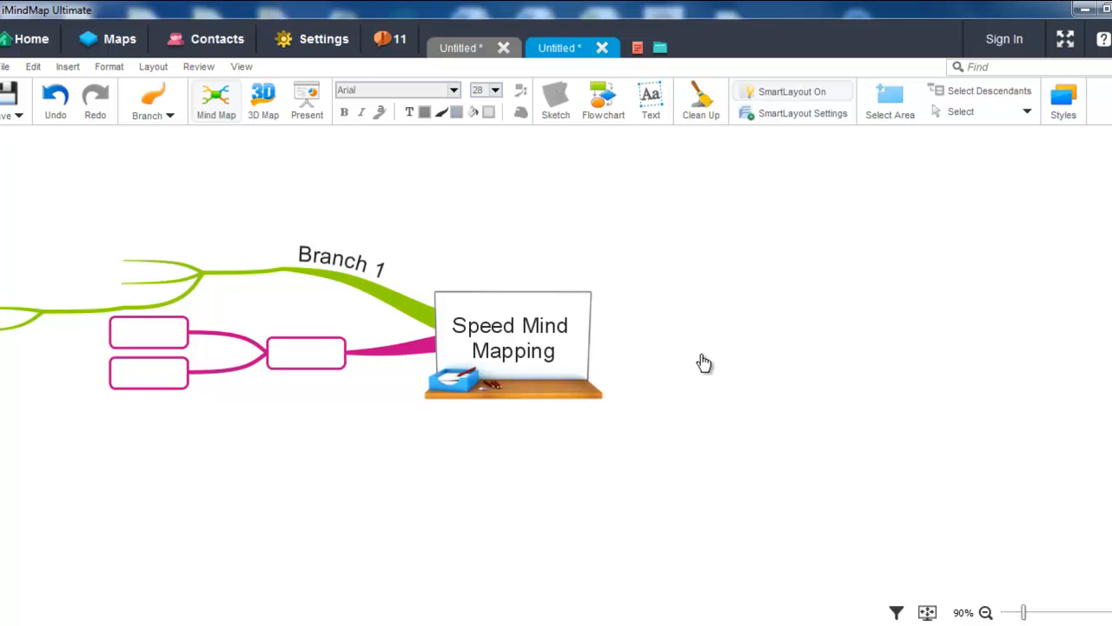
- Start a new dark blue branch extending right from the central idea
left_click(512, 337)
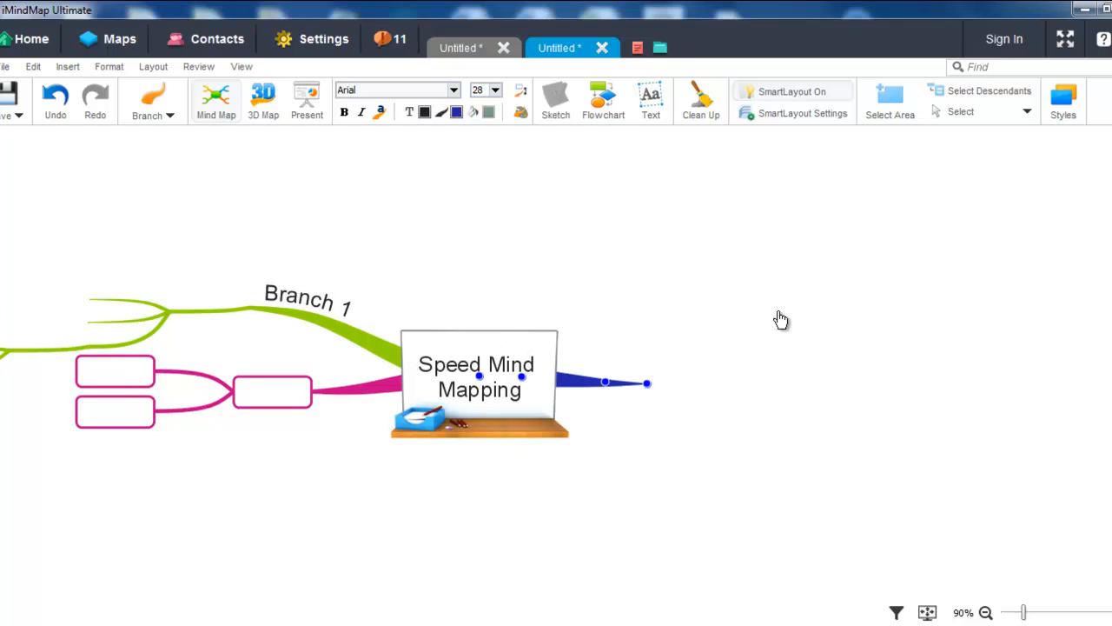
mouse_move(934, 400)
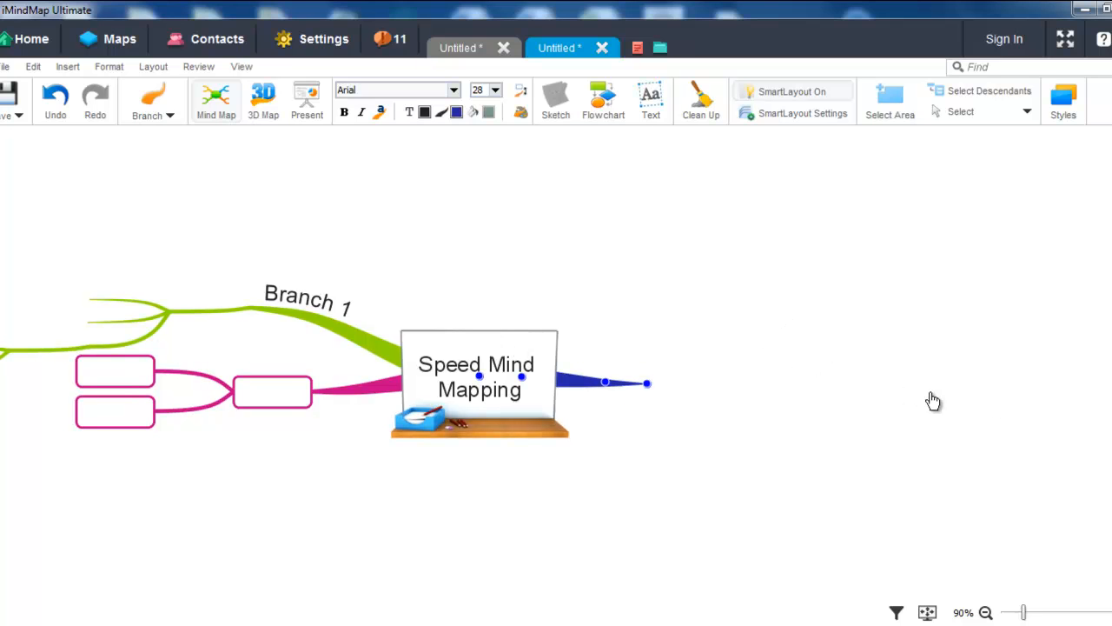
mouse_move(619, 427)
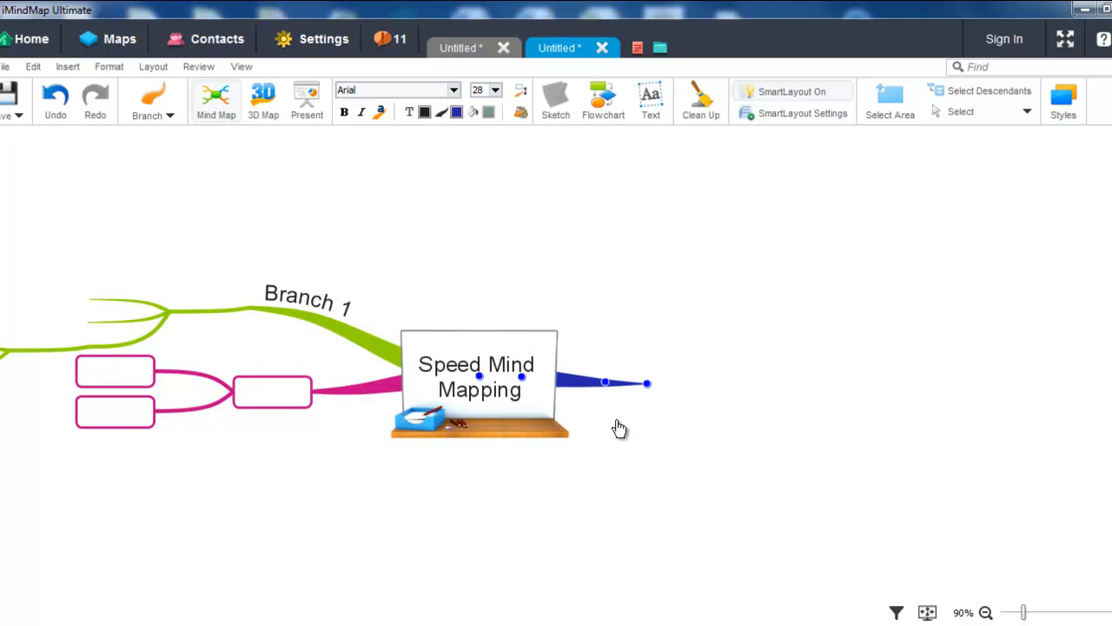
mouse_move(699, 423)
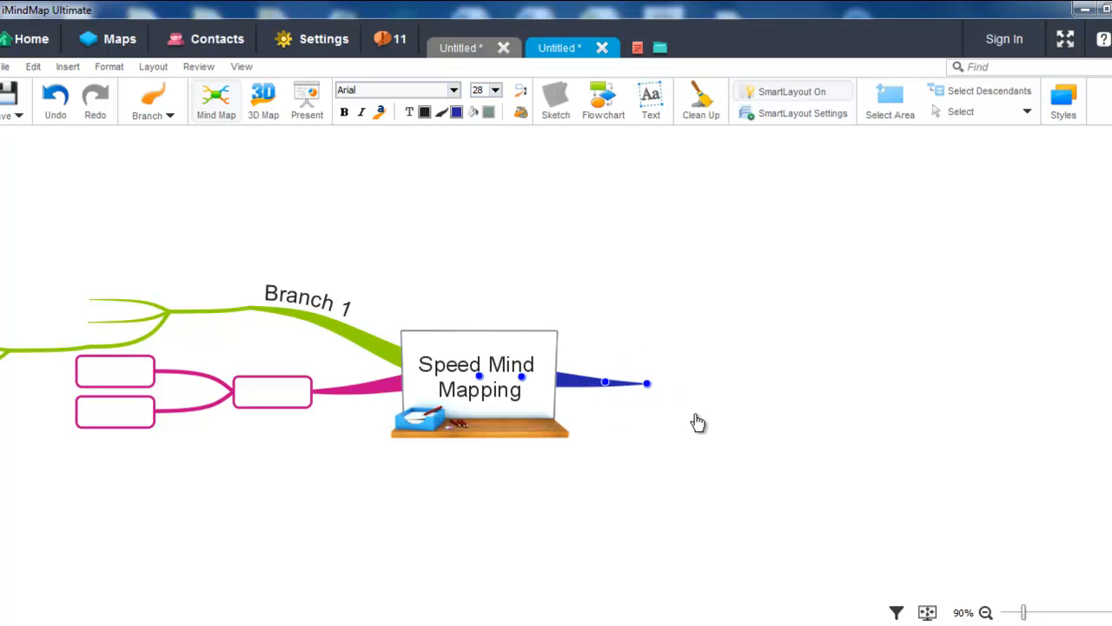
left_click(646, 383)
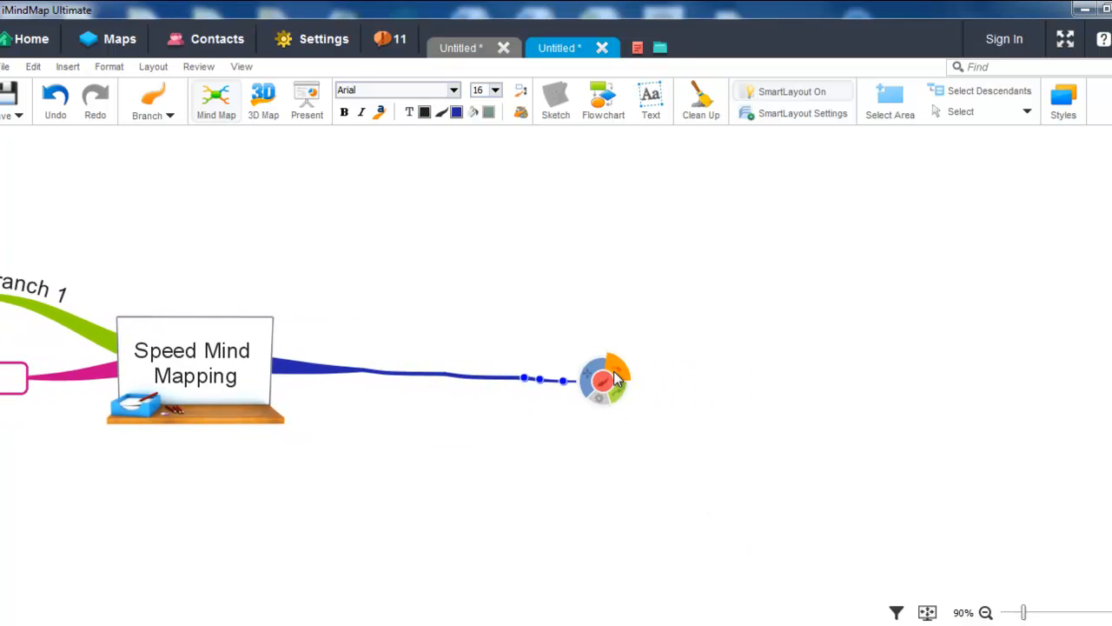
mouse_move(622, 379)
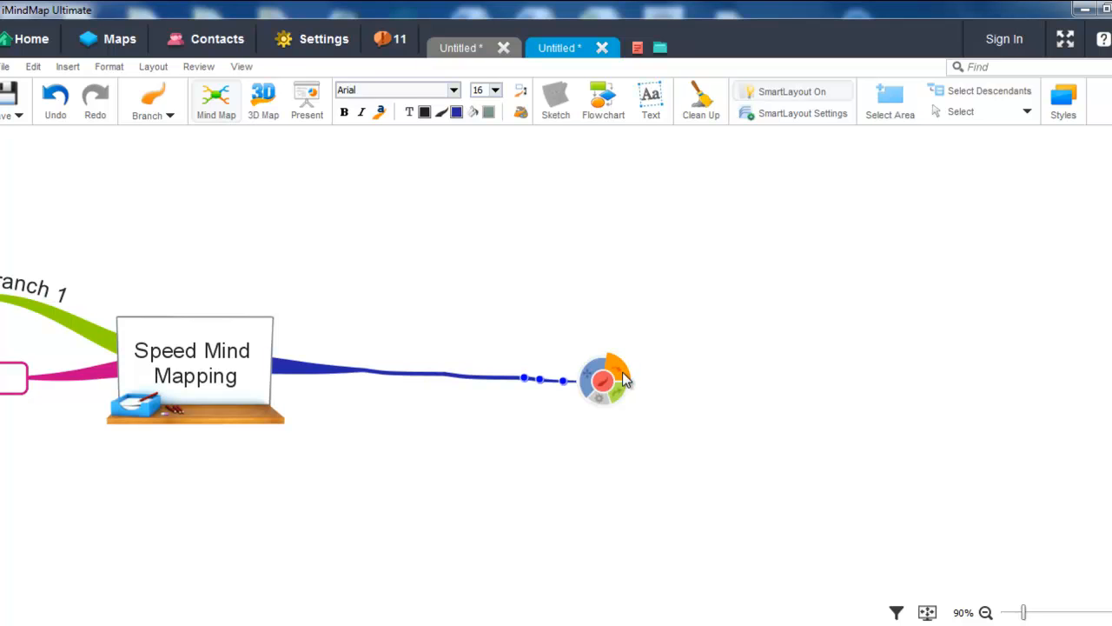
mouse_move(623, 379)
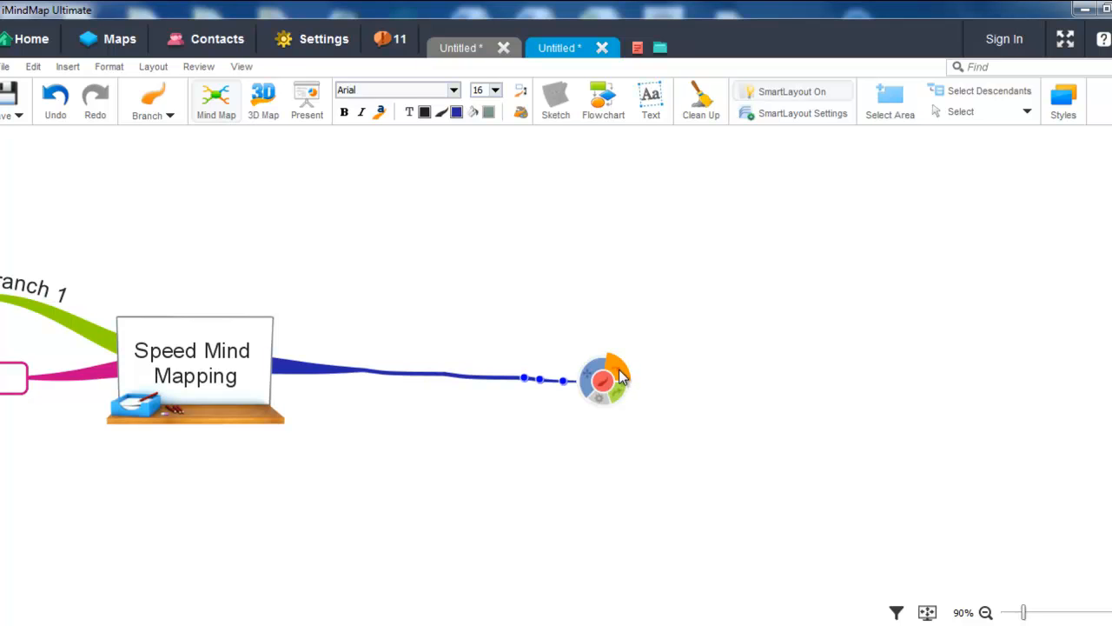